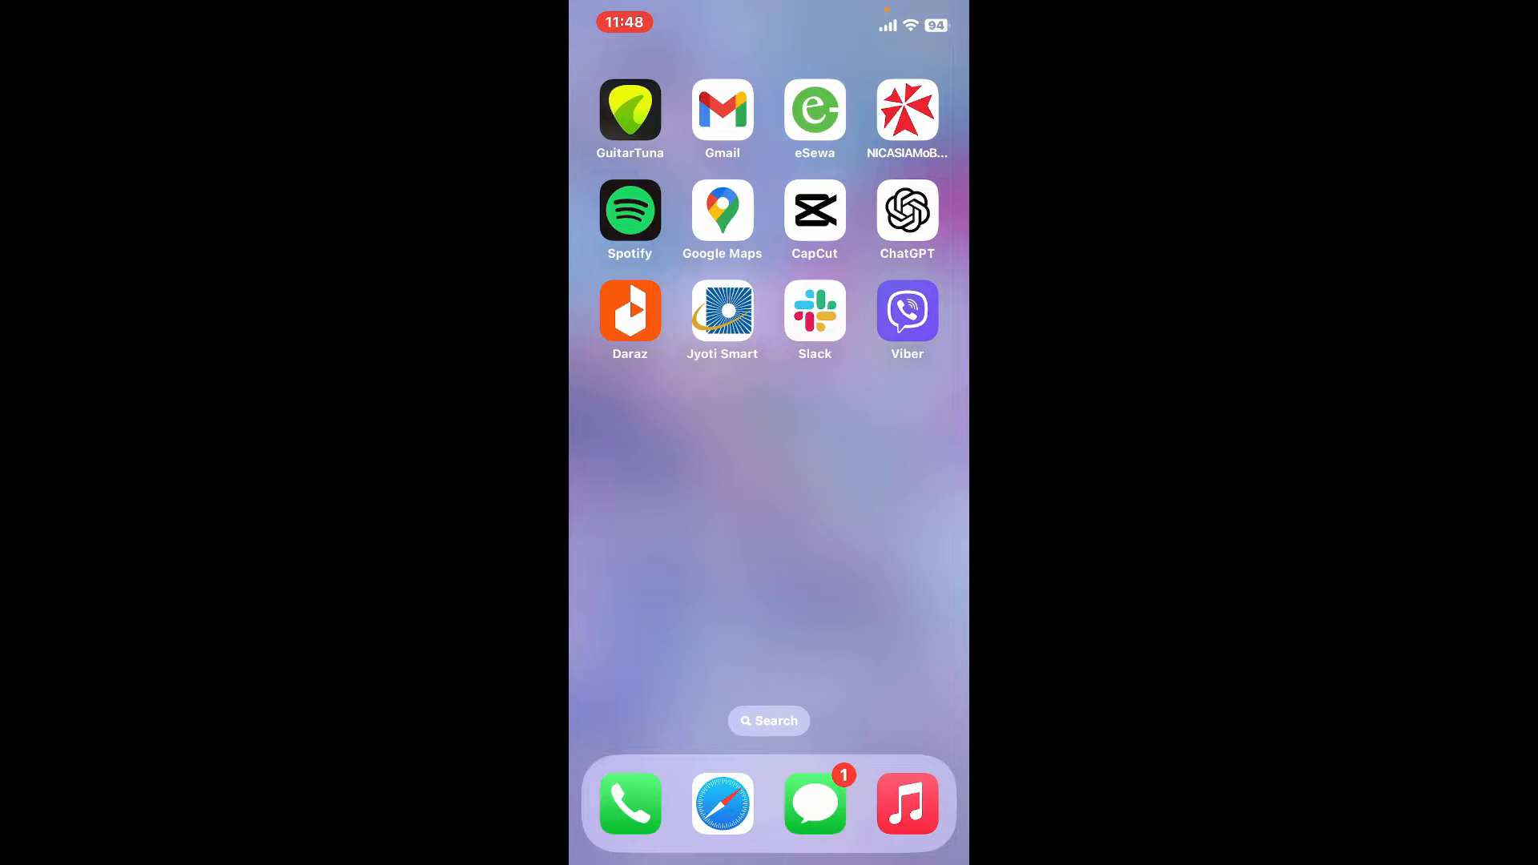
Launch CapCut into the project with the Goodbye!! text over a dark sky
click(813, 210)
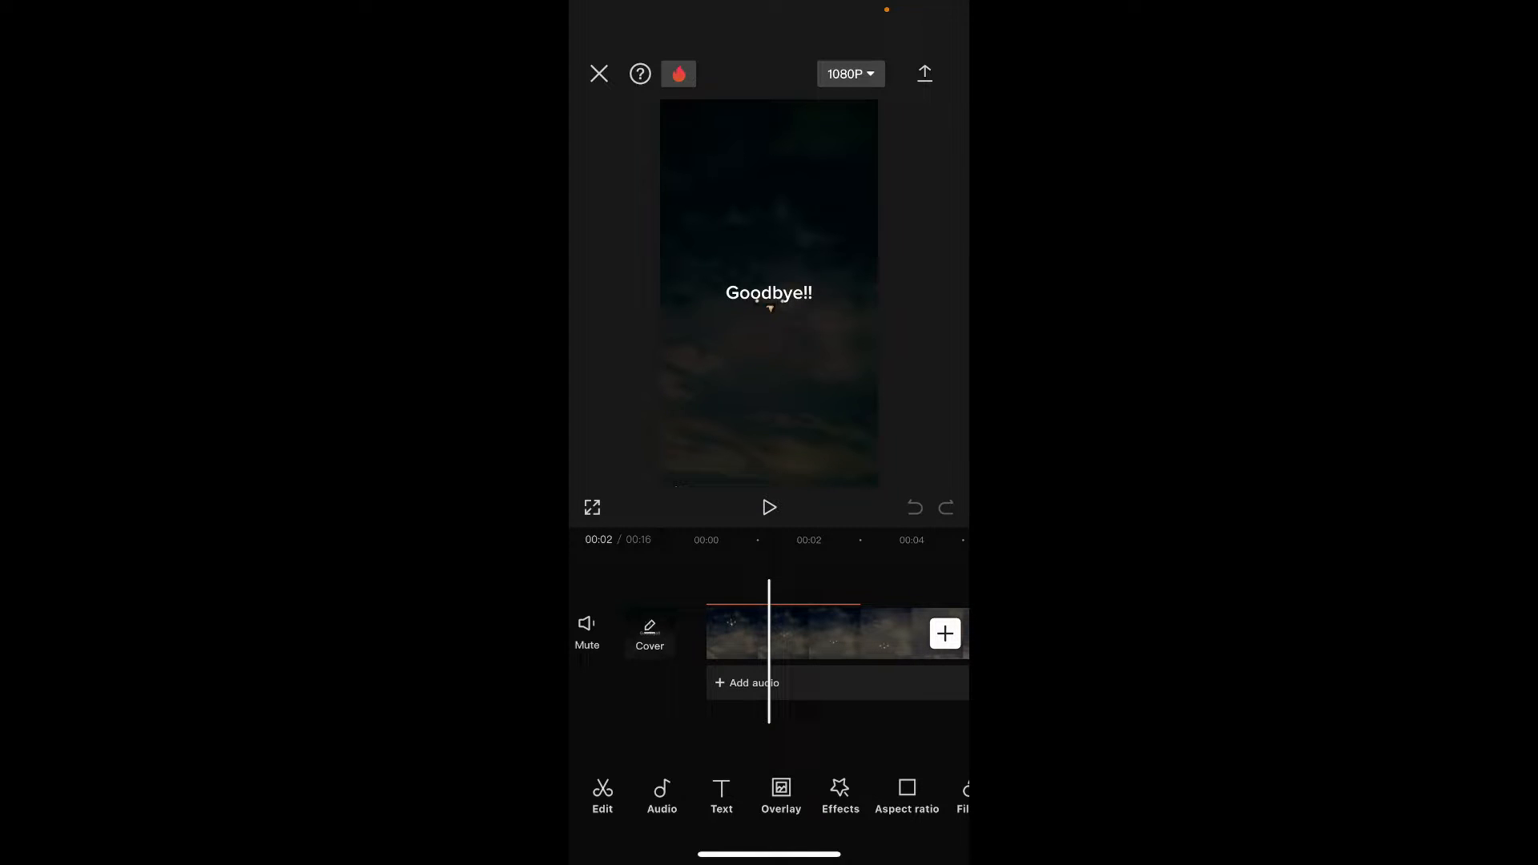
Select the Goodbye!! text clip and bring up its text editor with the keyboard
click(721, 794)
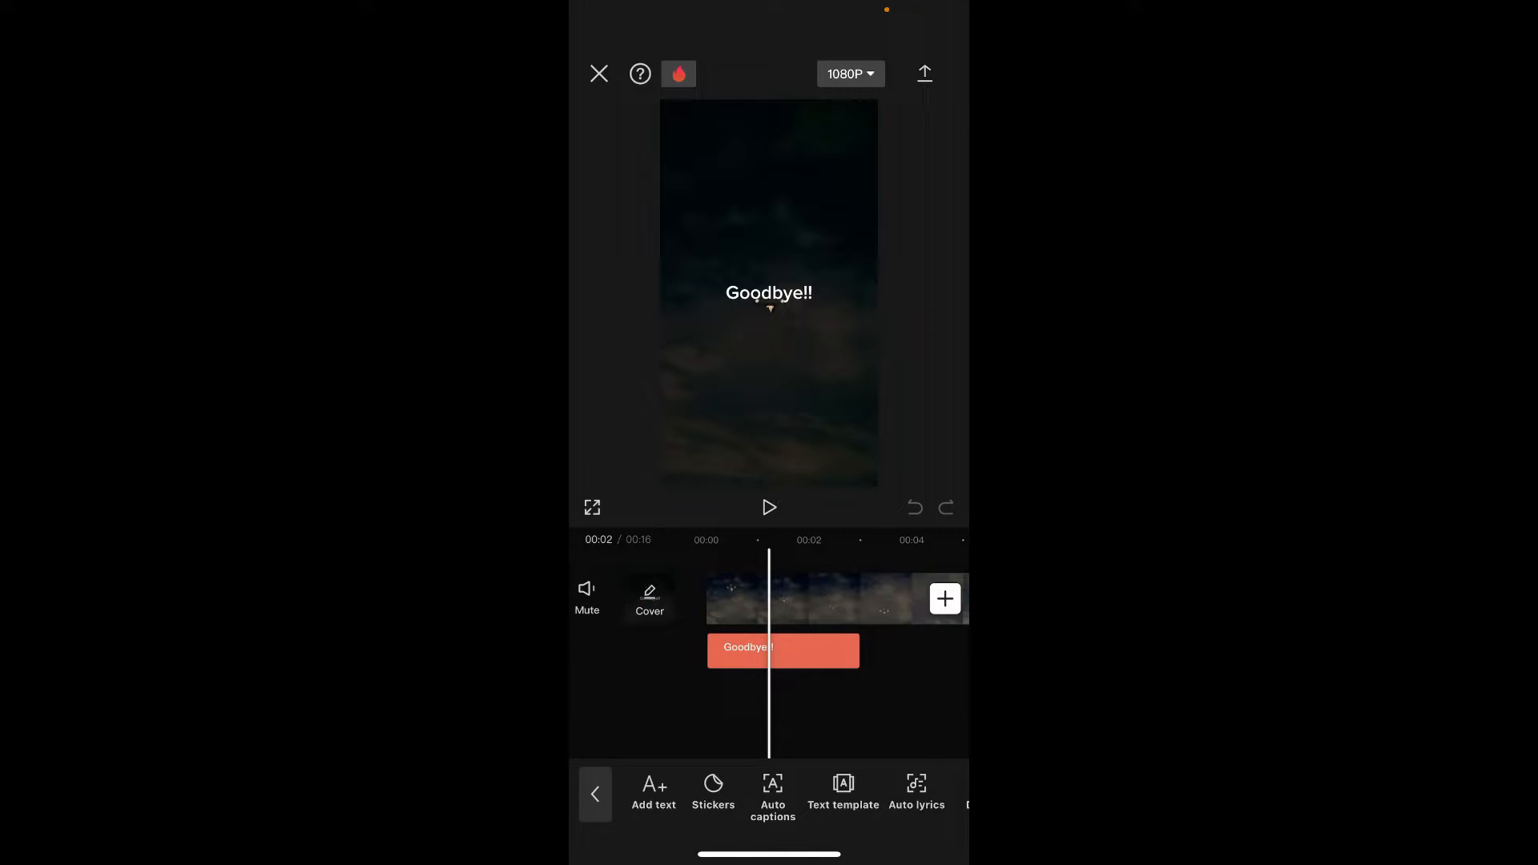
click(782, 649)
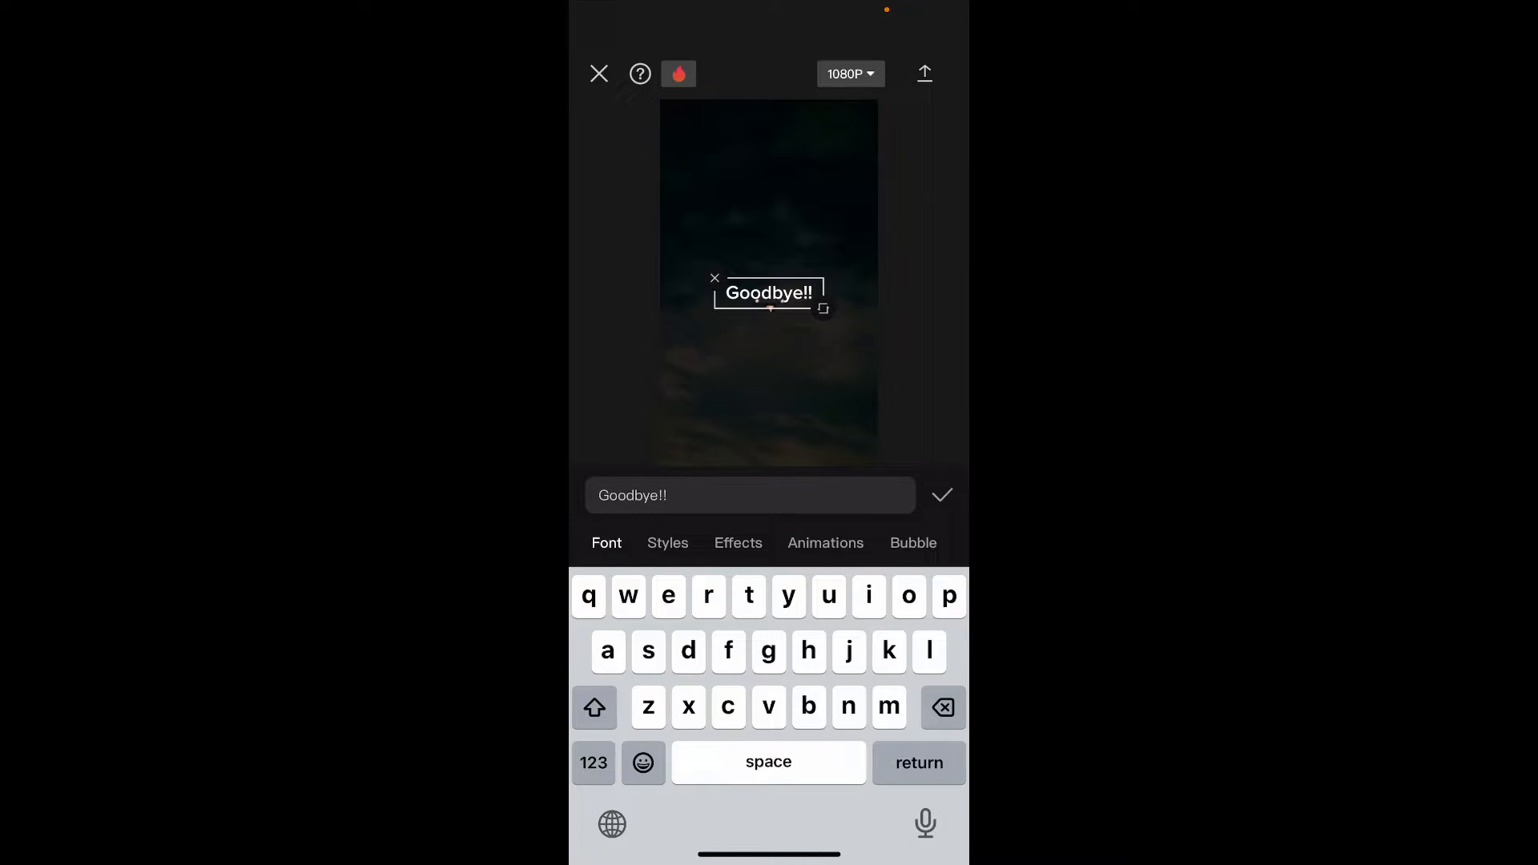
Replace the exclamation marks so the text reads 'Goodbye😇🙏' and confirm it
click(642, 763)
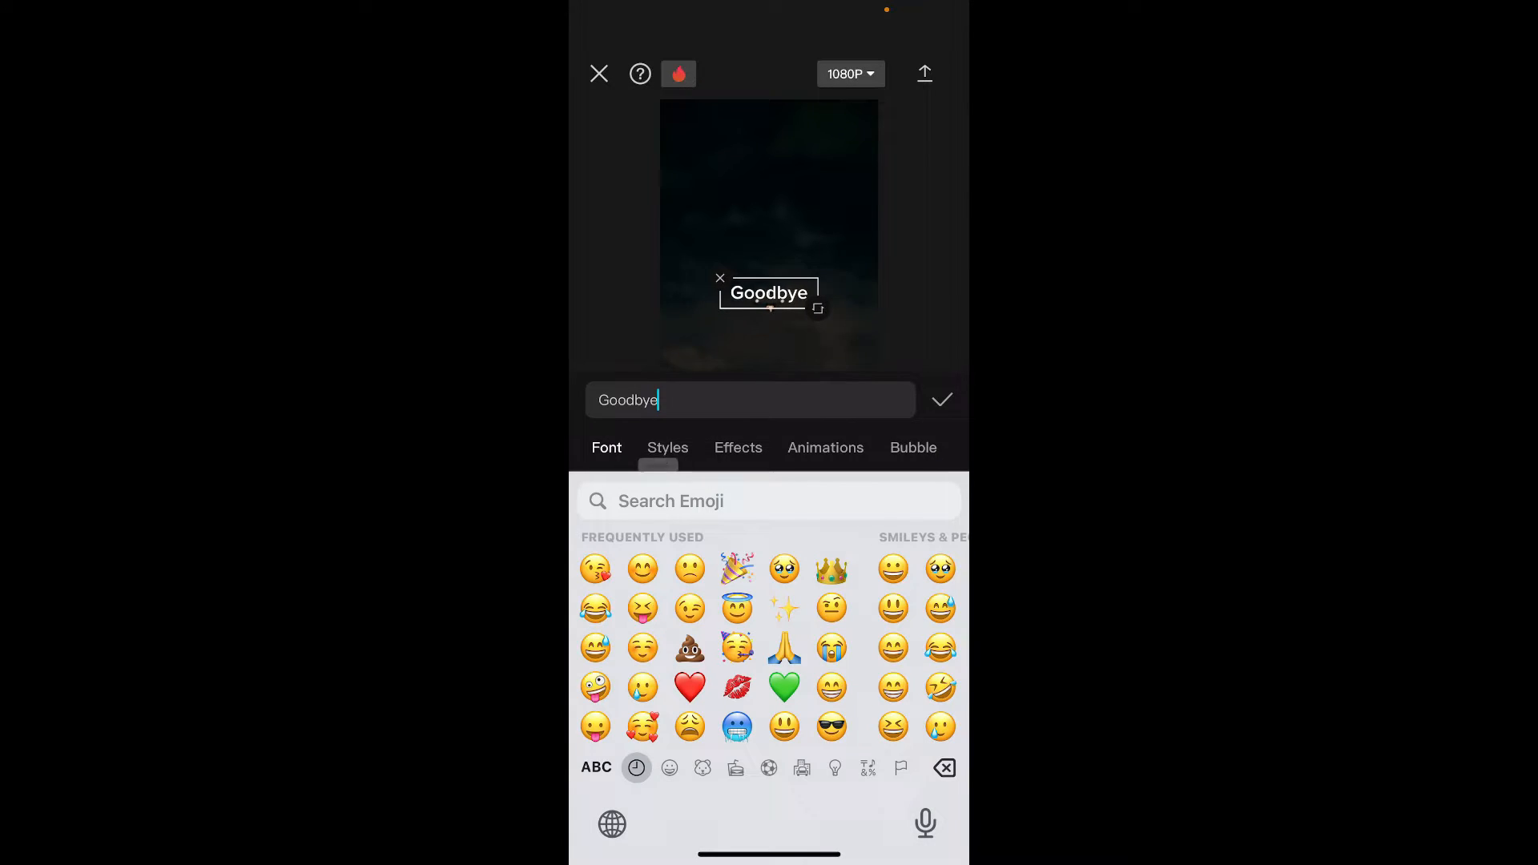
click(783, 647)
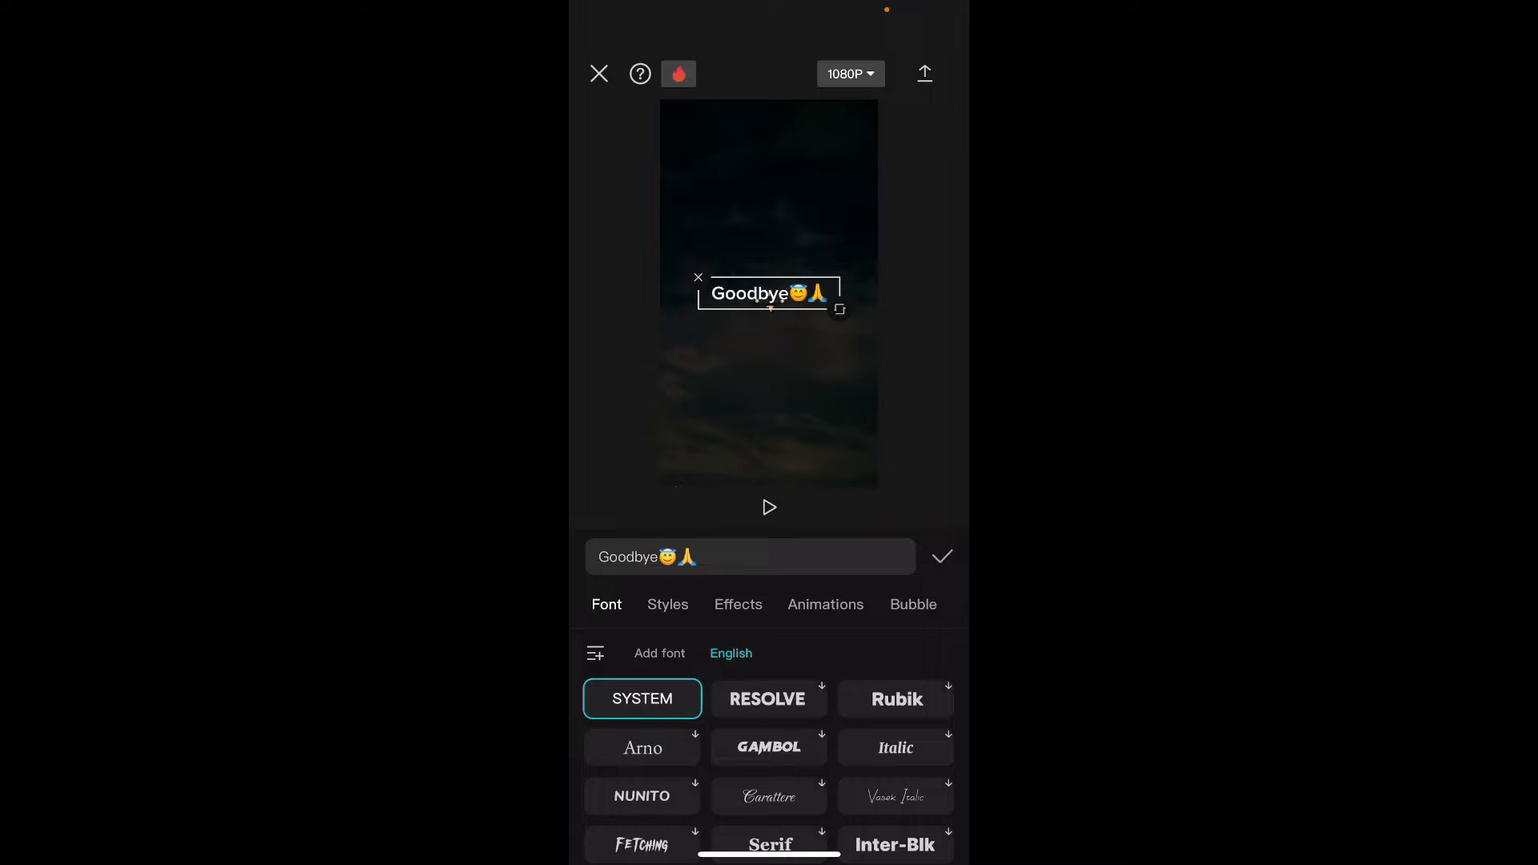
click(940, 556)
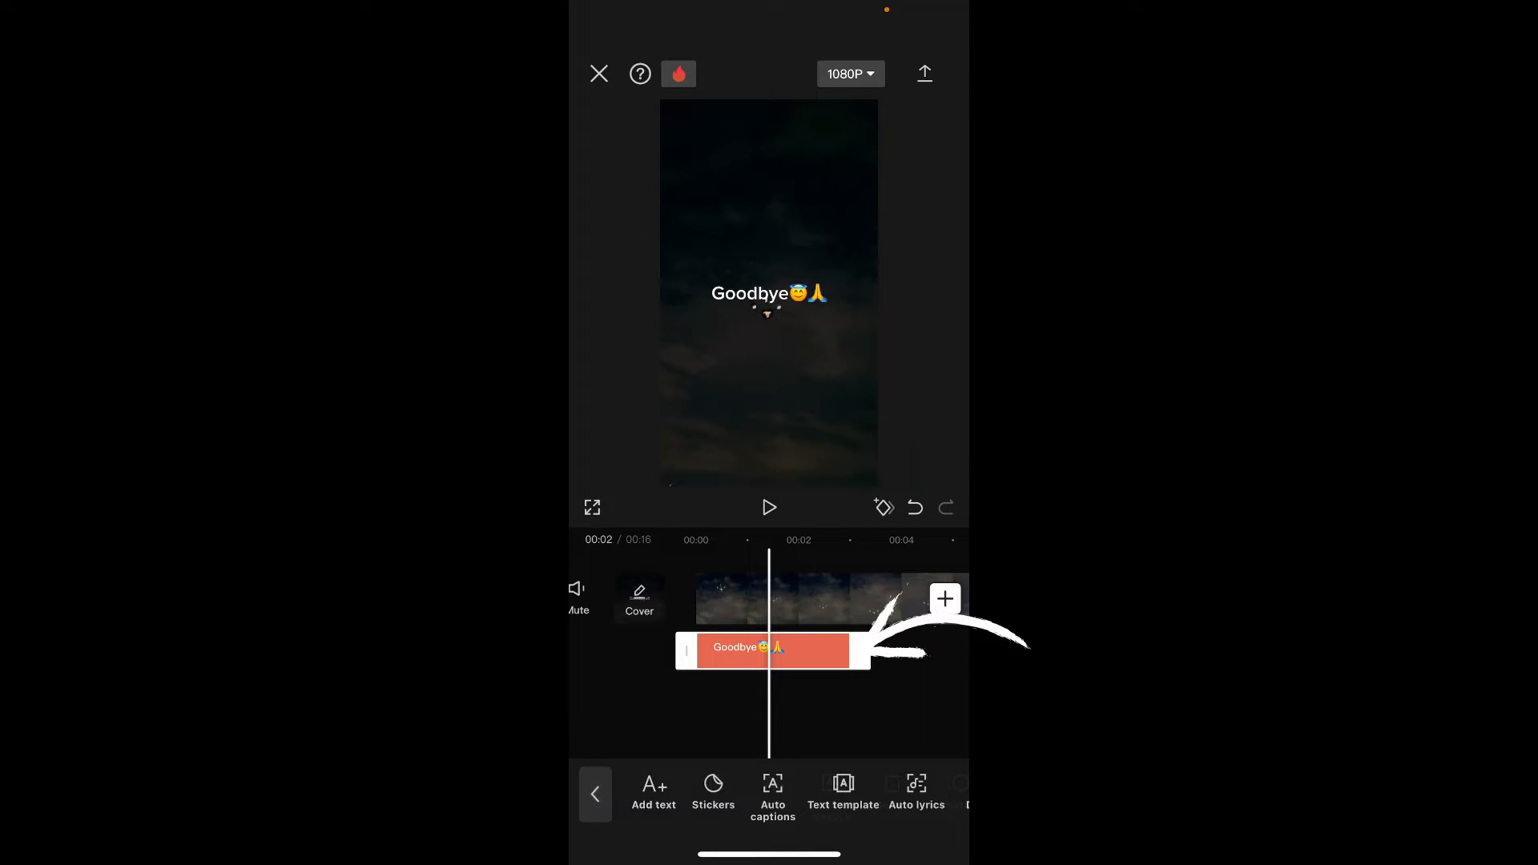
Trim the Goodbye text clip shorter and reach its Style options
click(754, 650)
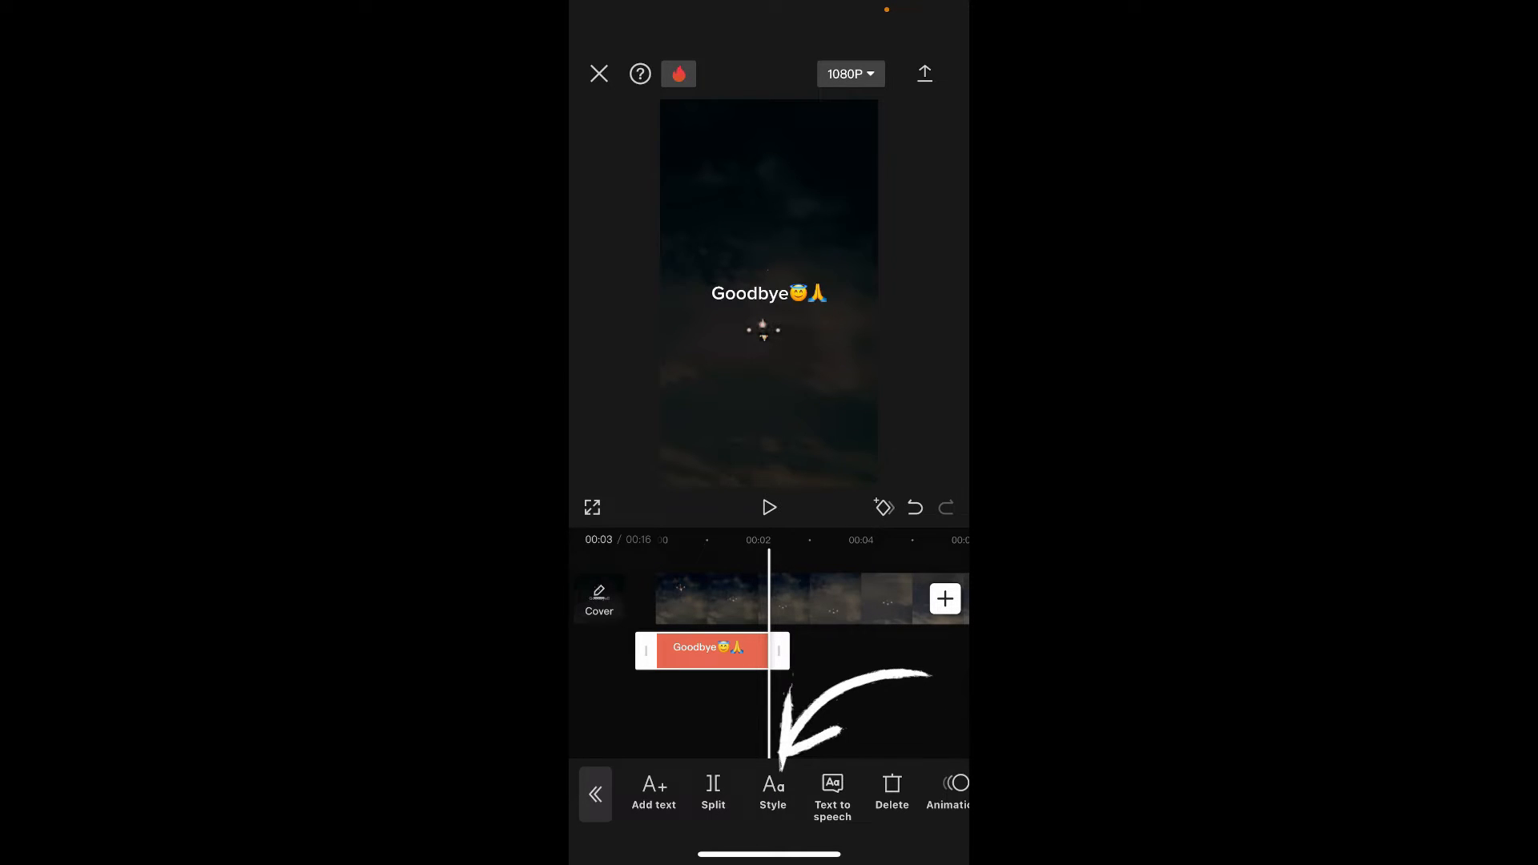
click(772, 793)
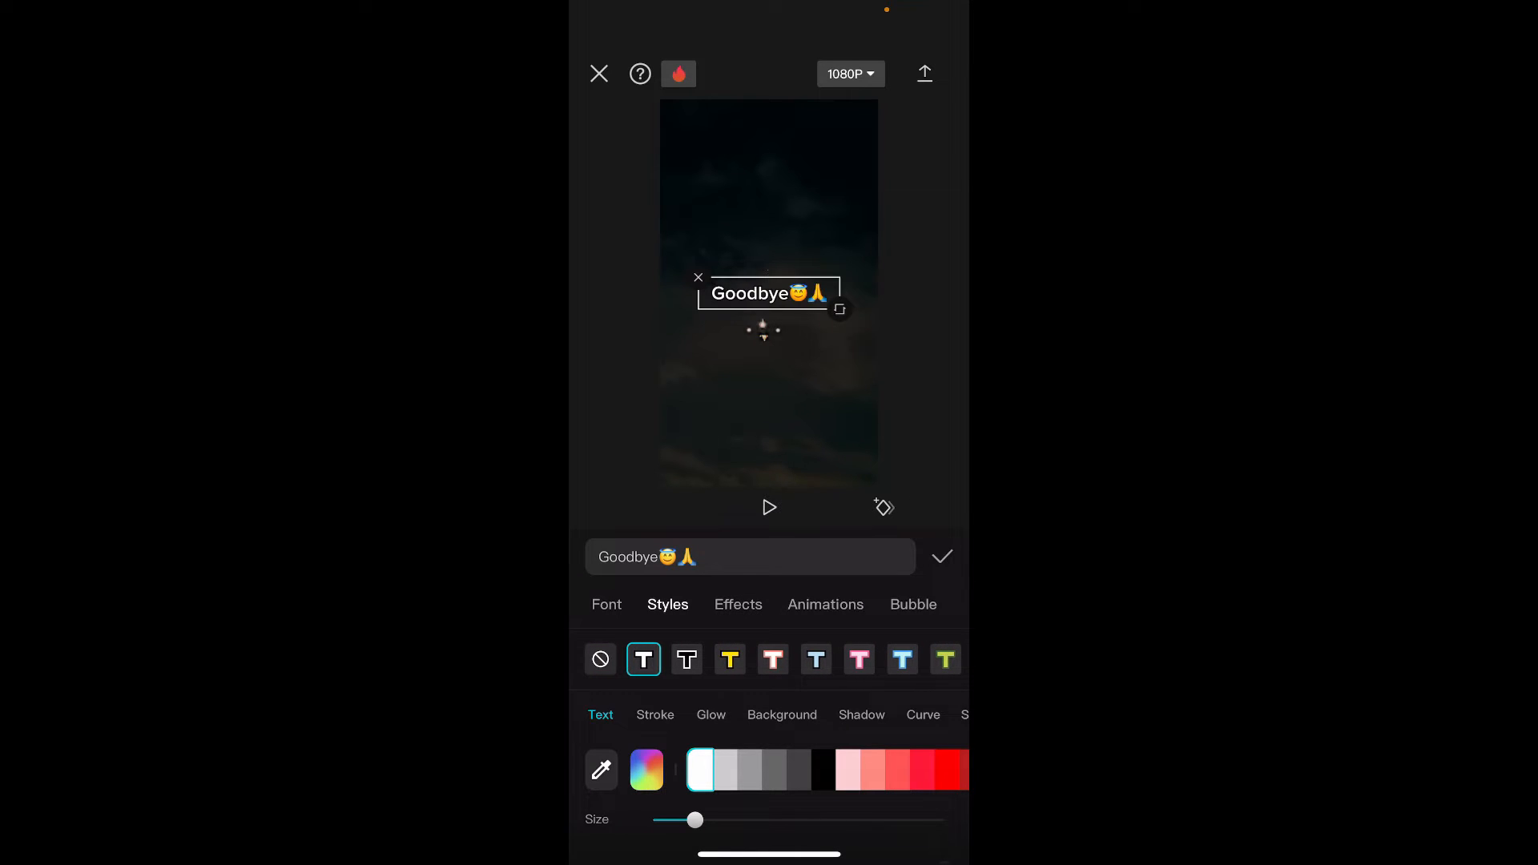
Apply the yellow preset, then recolor the text red and finally light pink
click(729, 658)
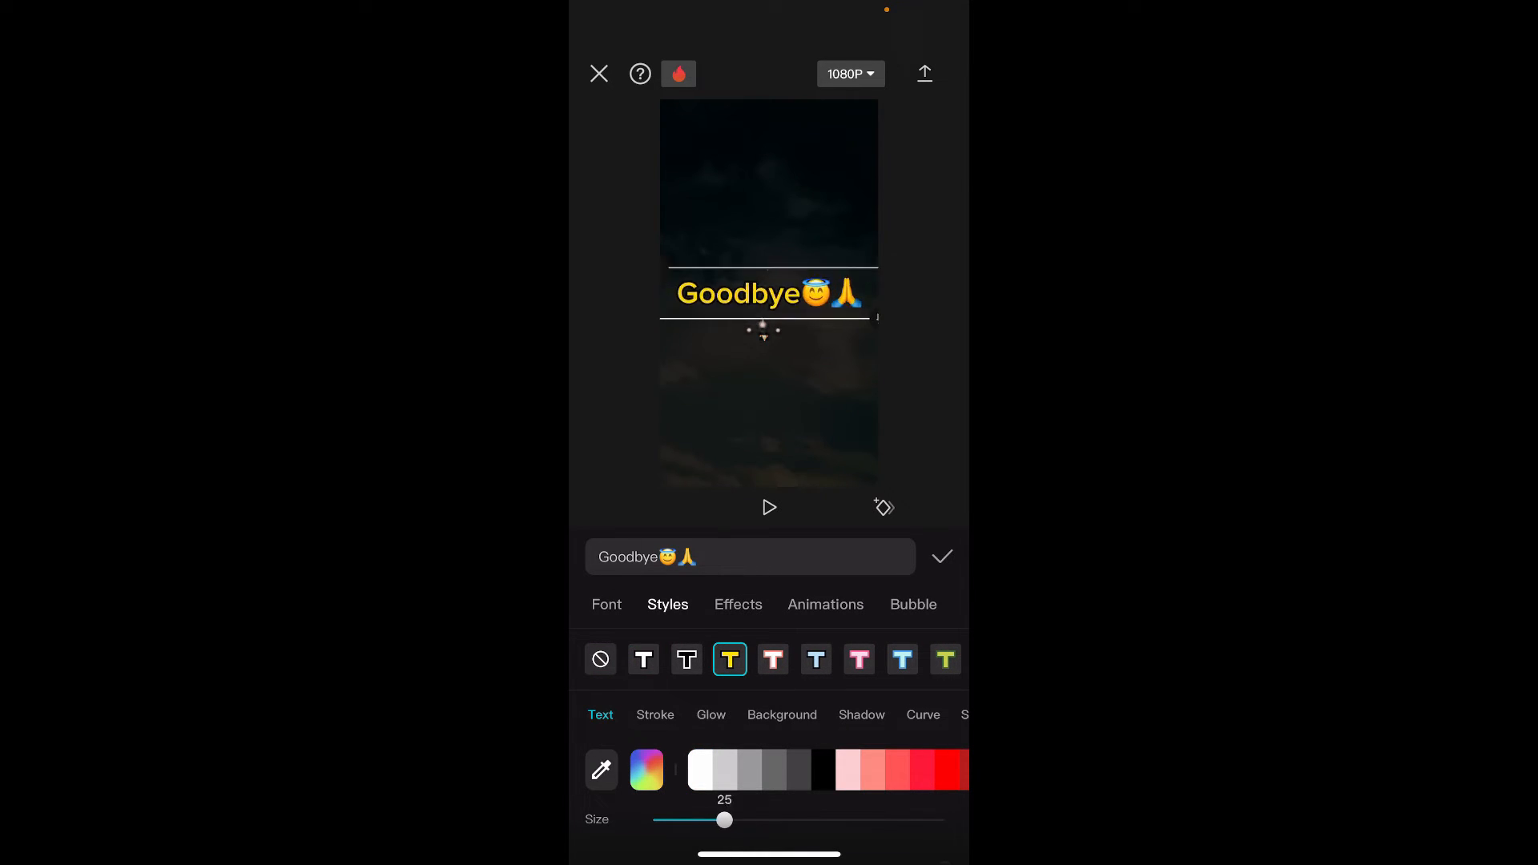
click(921, 769)
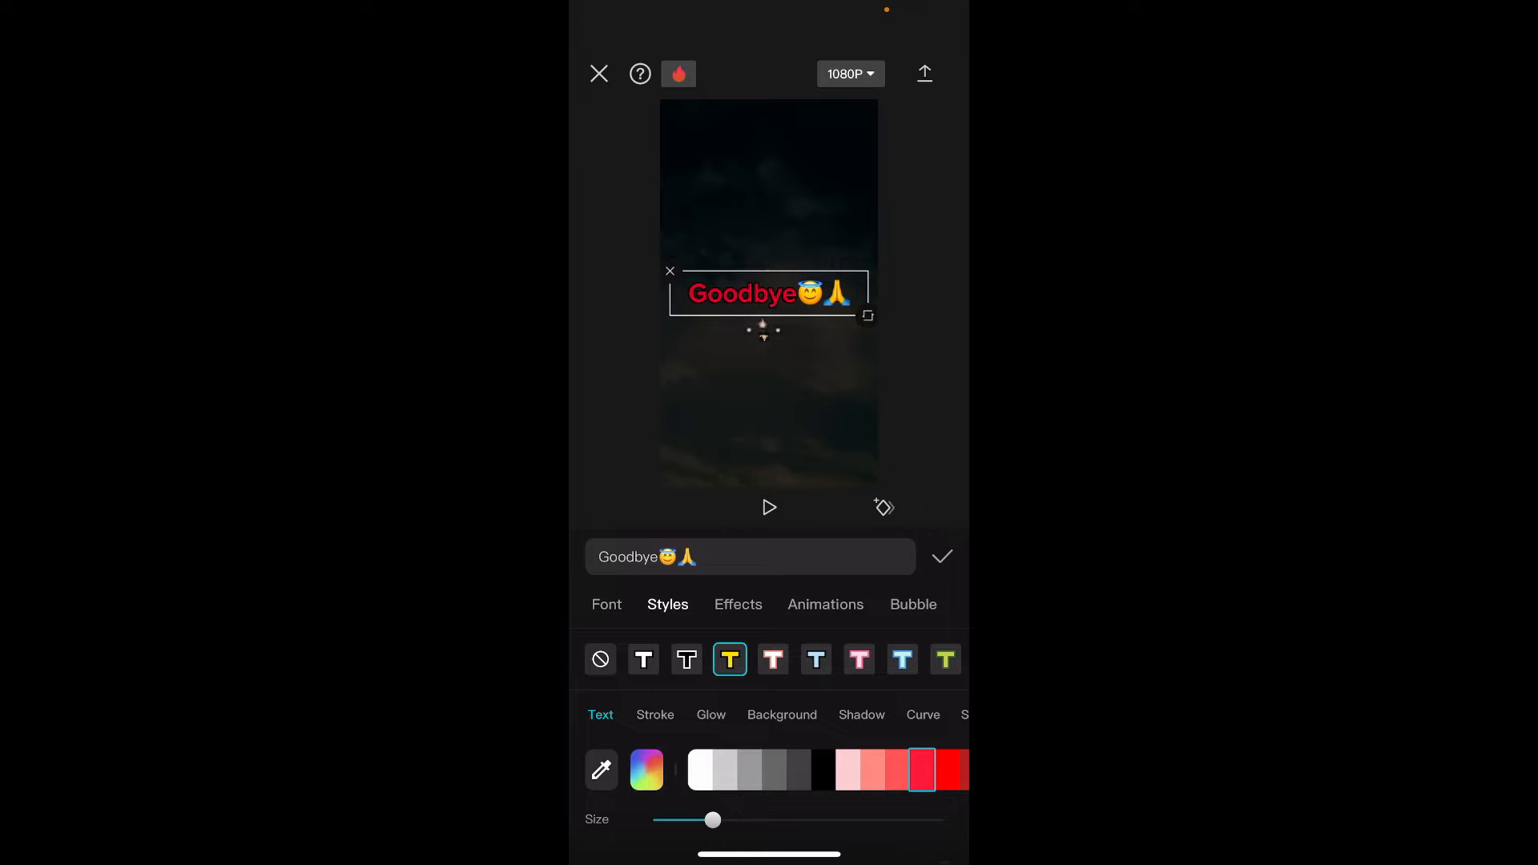
click(846, 769)
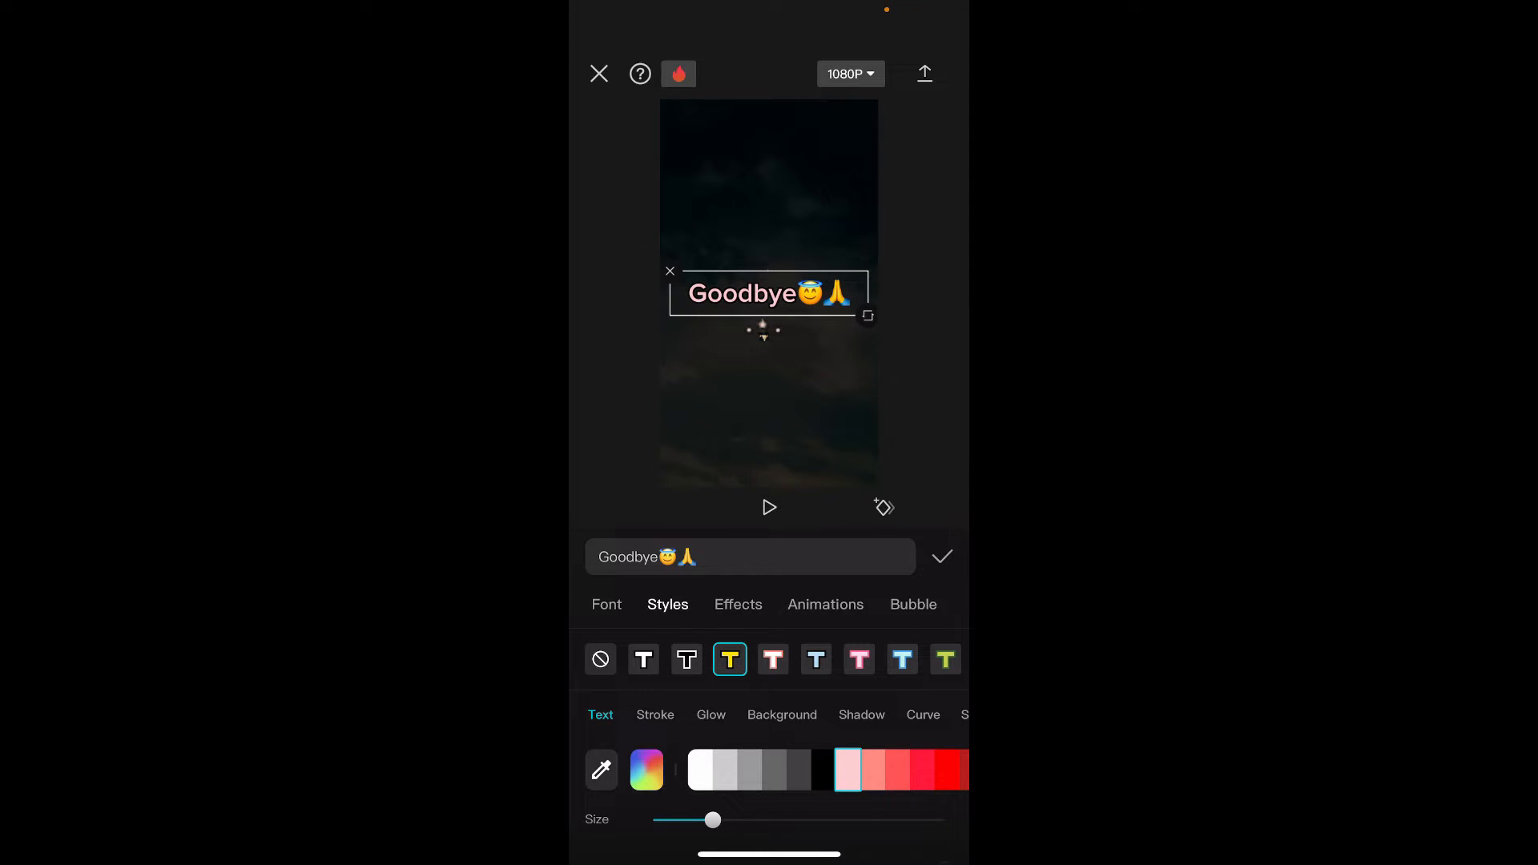
Give the text the Throw Out in-animation, confirm, and return to the Home Screen
click(825, 604)
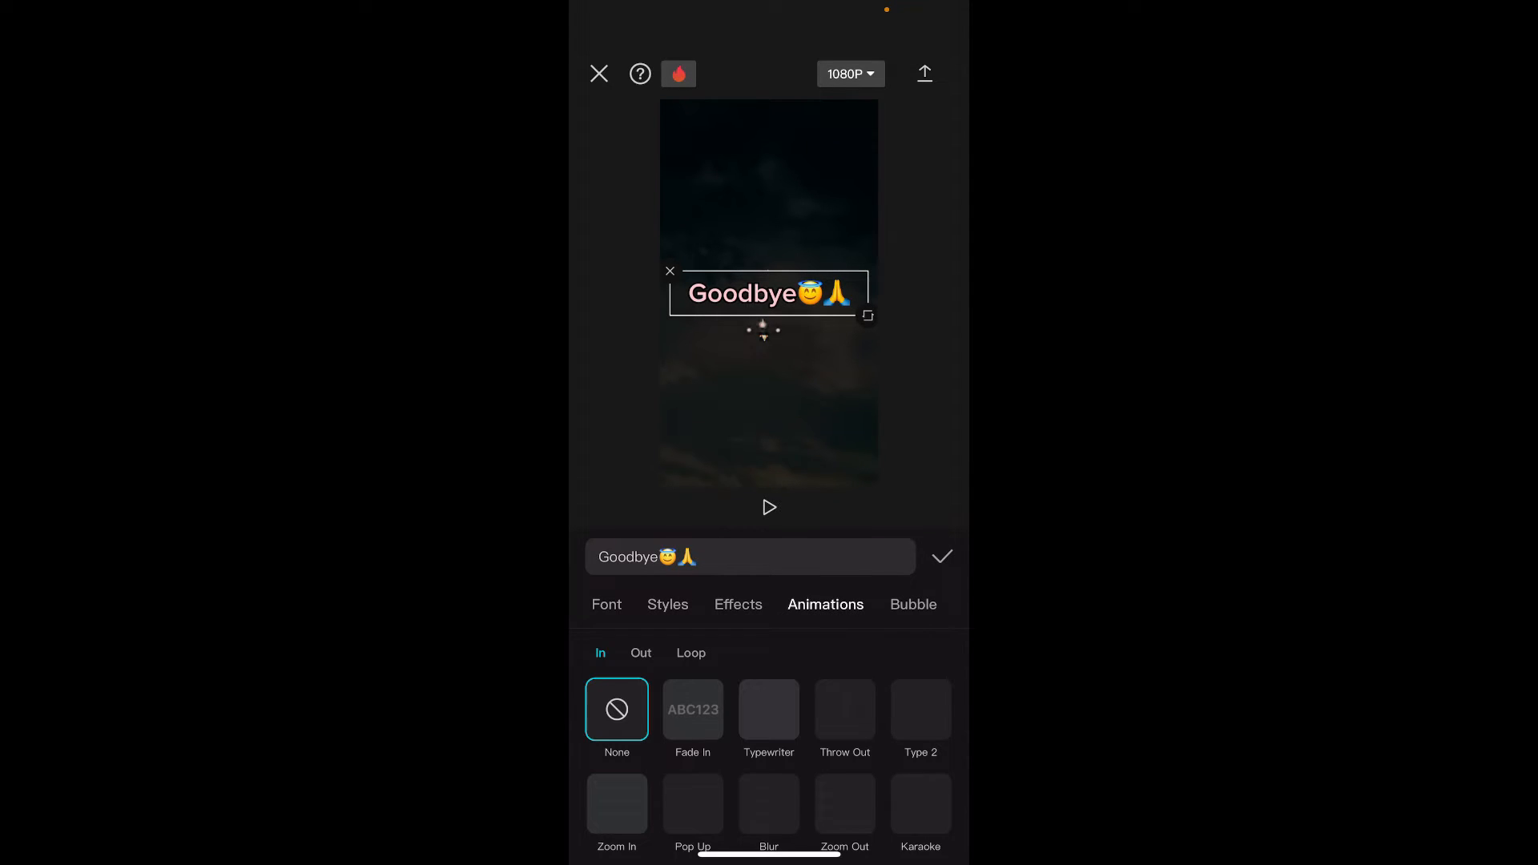
click(845, 710)
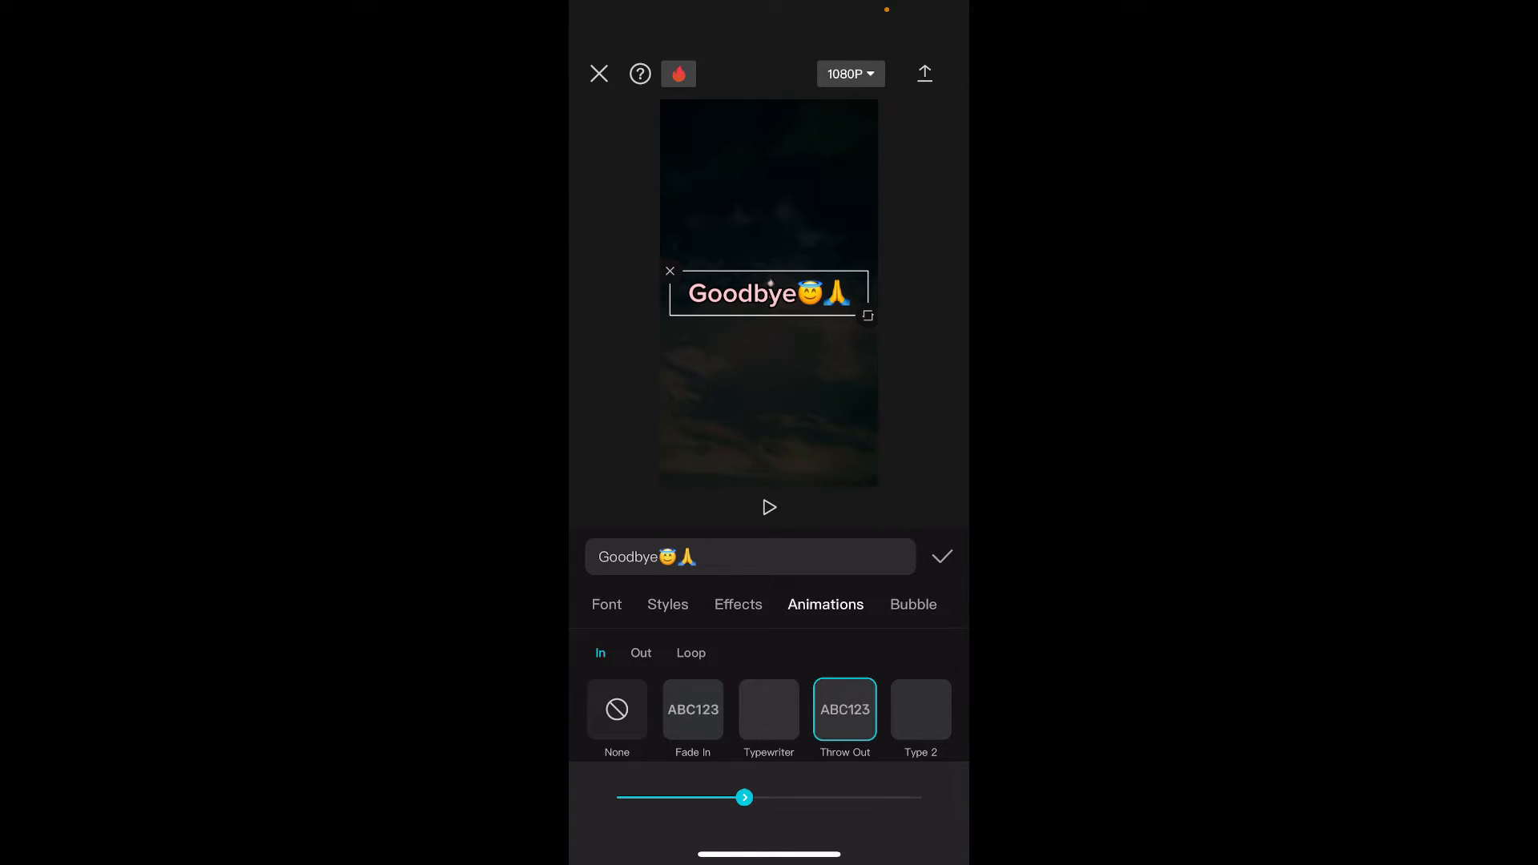
click(598, 74)
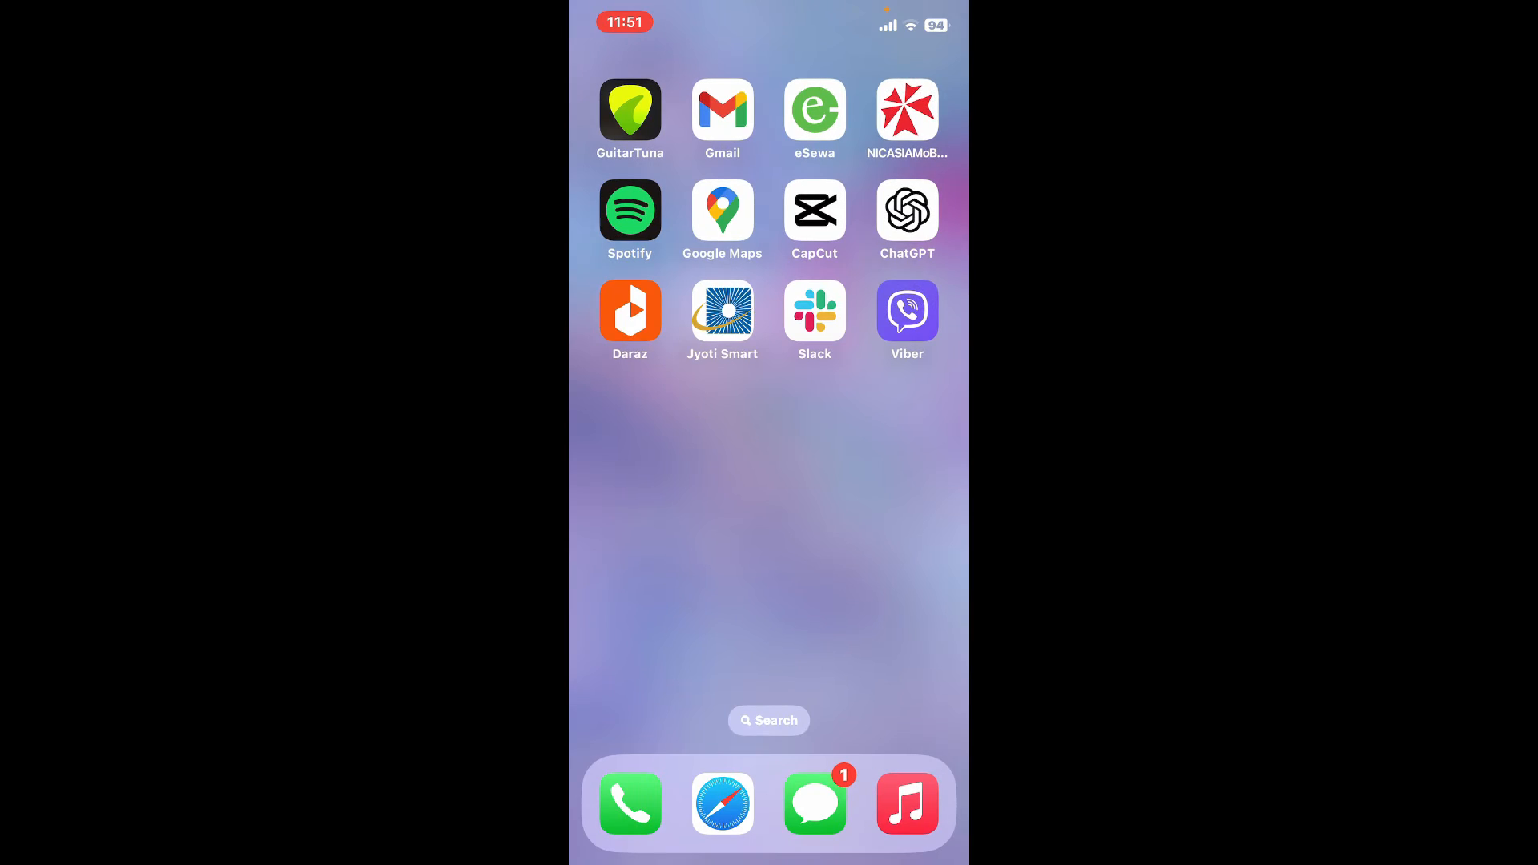
Swipe to the second Home Screen page with FaceTime, Photos, Camera and Settings
scroll(left, 3)
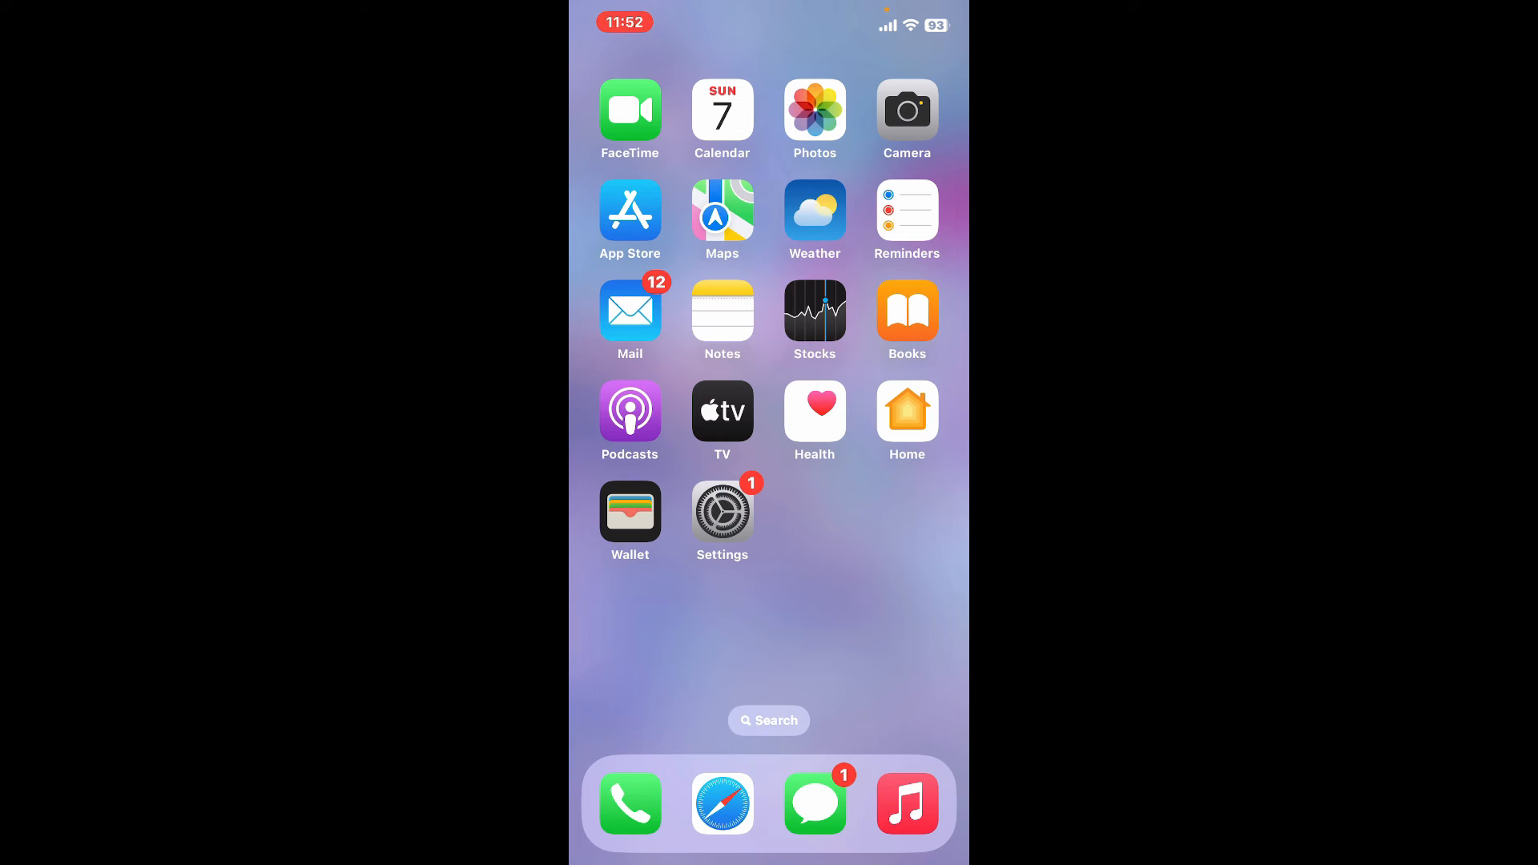
click(814, 804)
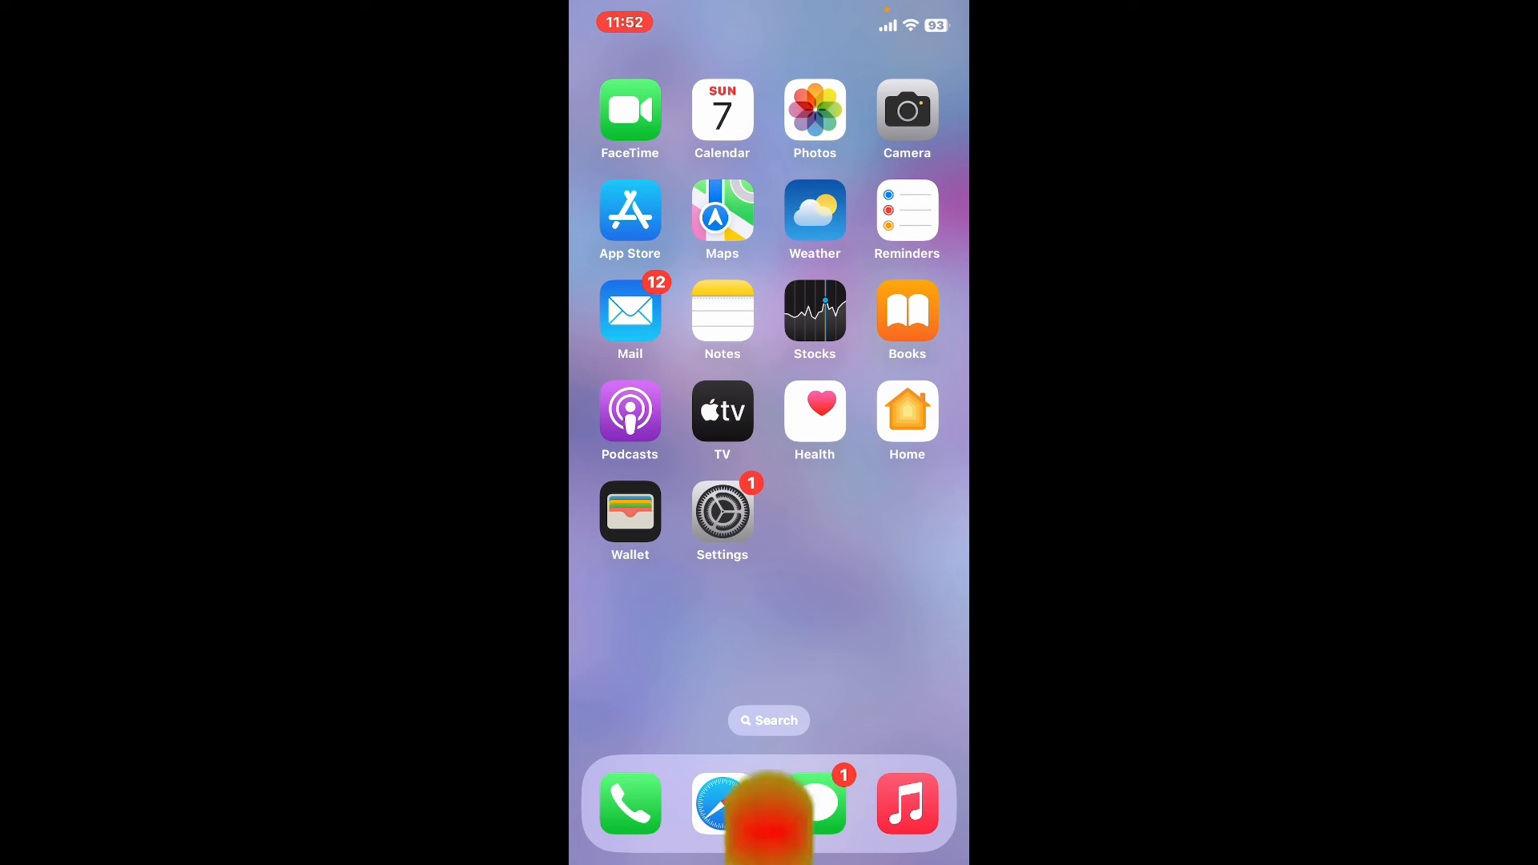